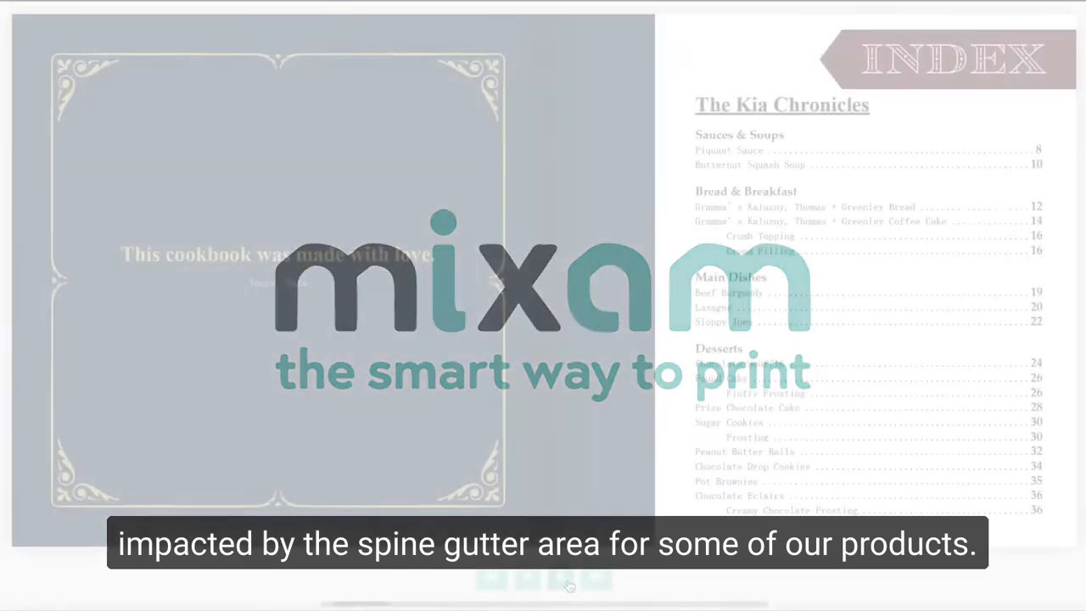
Page through six spreads of the Mixam cookbook preview to the soup and bread spread
{"action": "left_click", "coordinate": [561, 577]}
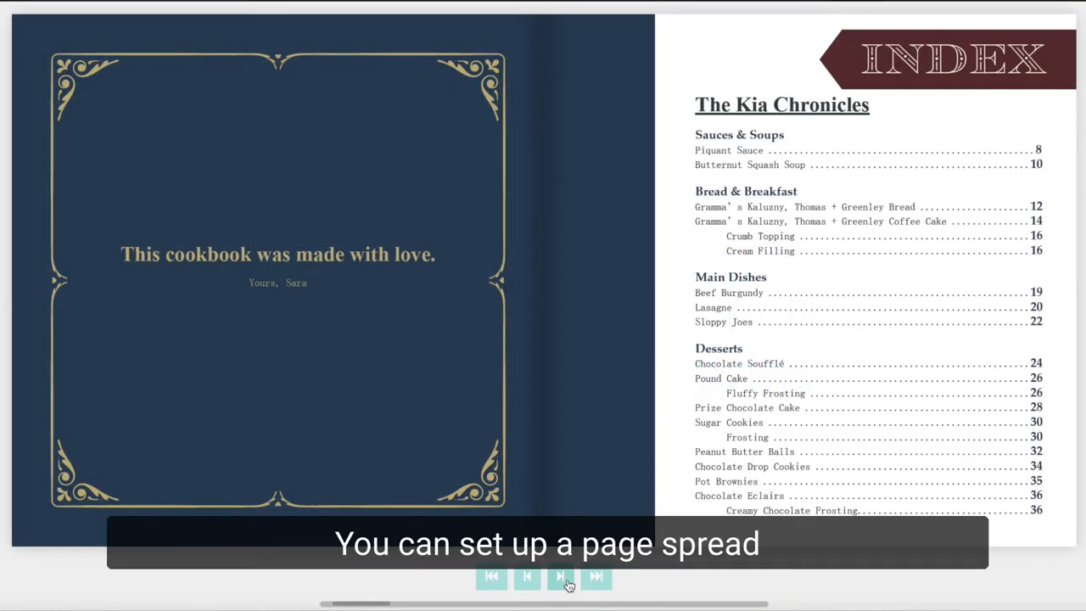
{"action": "left_click", "coordinate": [560, 576]}
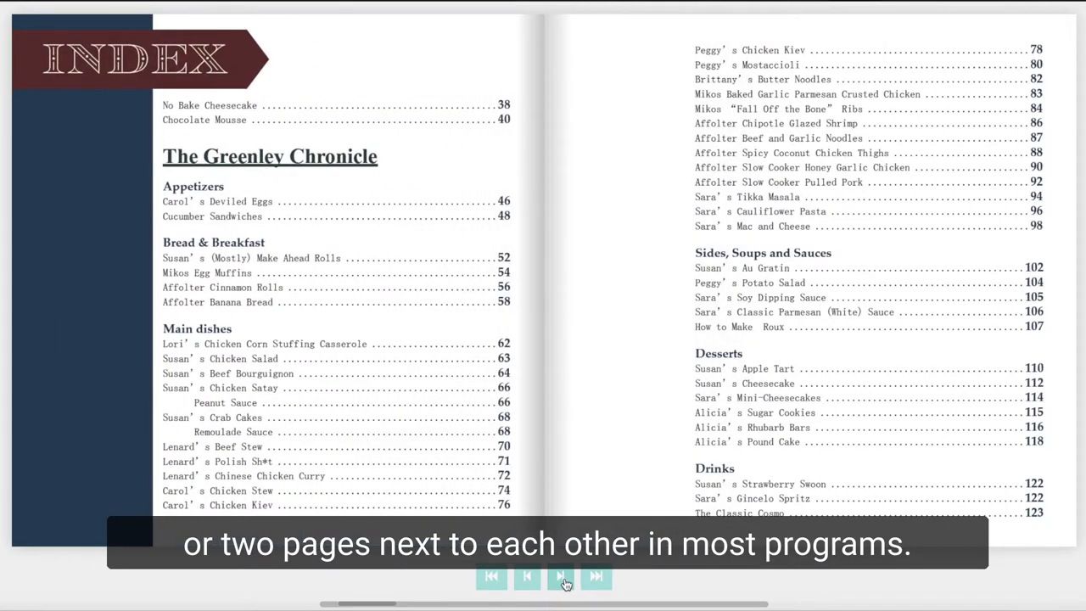
{"action": "left_click", "coordinate": [561, 577]}
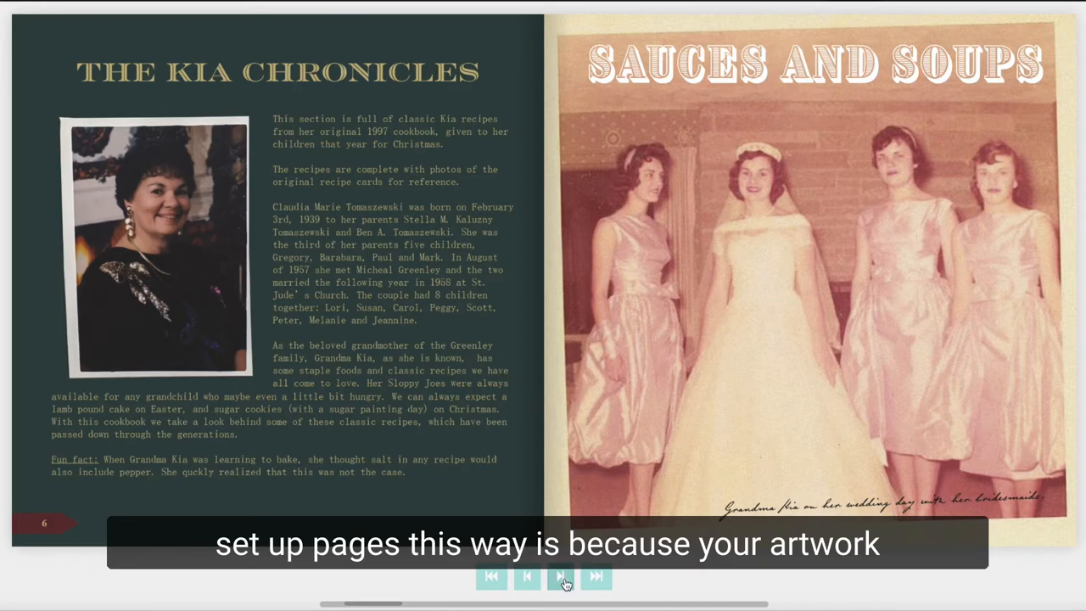
{"action": "left_click", "coordinate": [562, 577]}
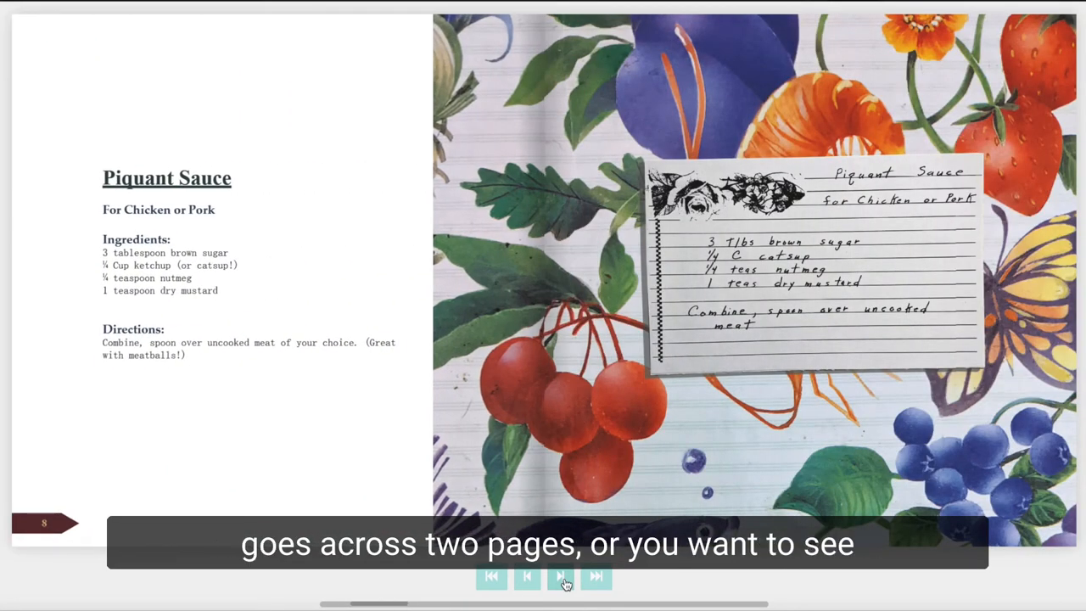
{"action": "left_click", "coordinate": [560, 576]}
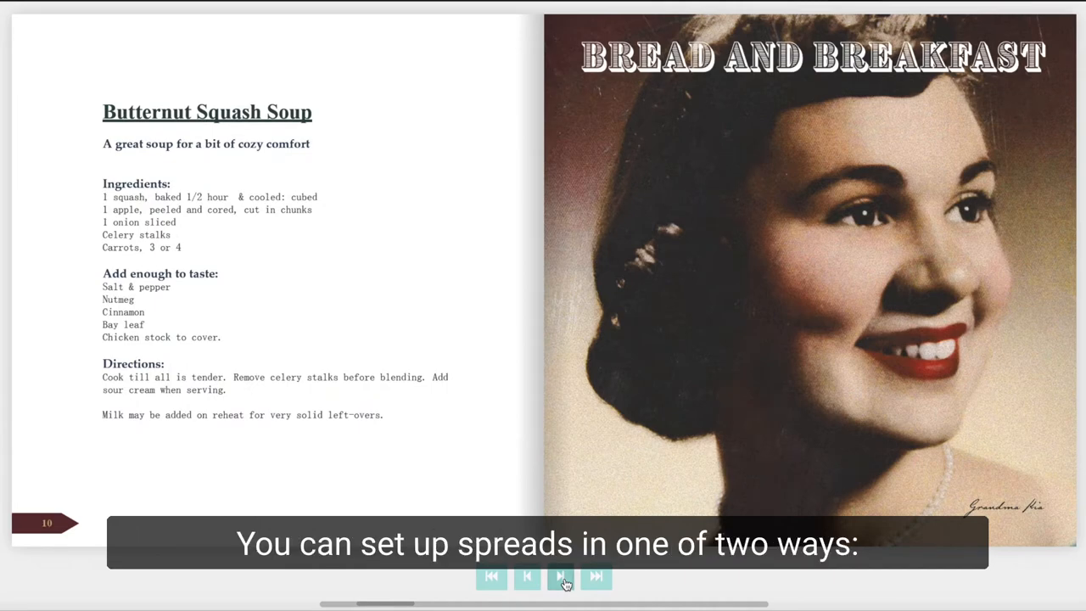
{"action": "left_click", "coordinate": [561, 576]}
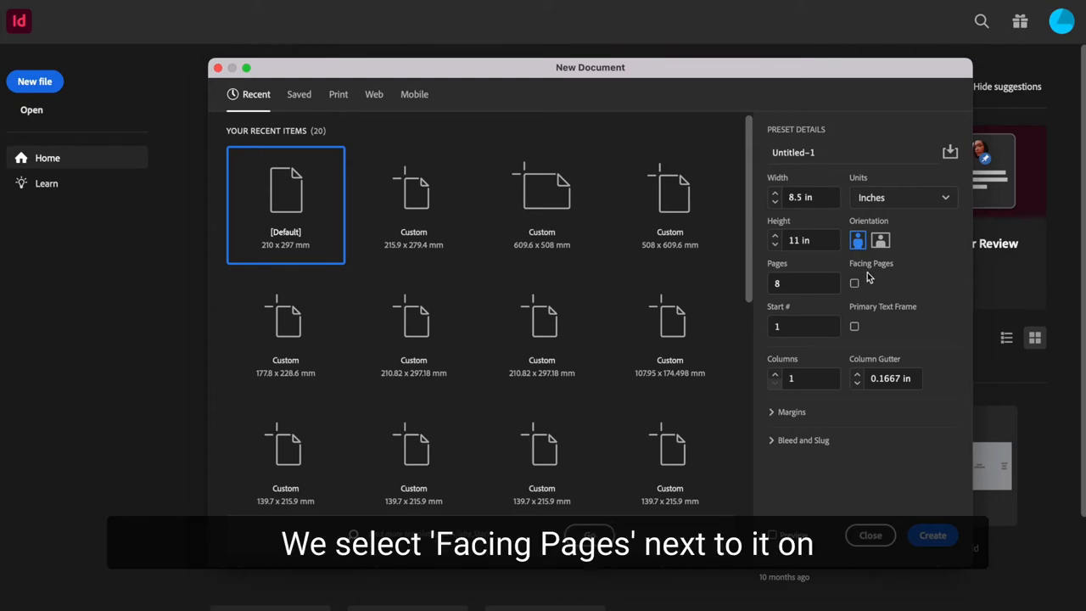
Enable facing pages and enter a 0.125 inch bleed for the new document
{"action": "left_click", "coordinate": [854, 282]}
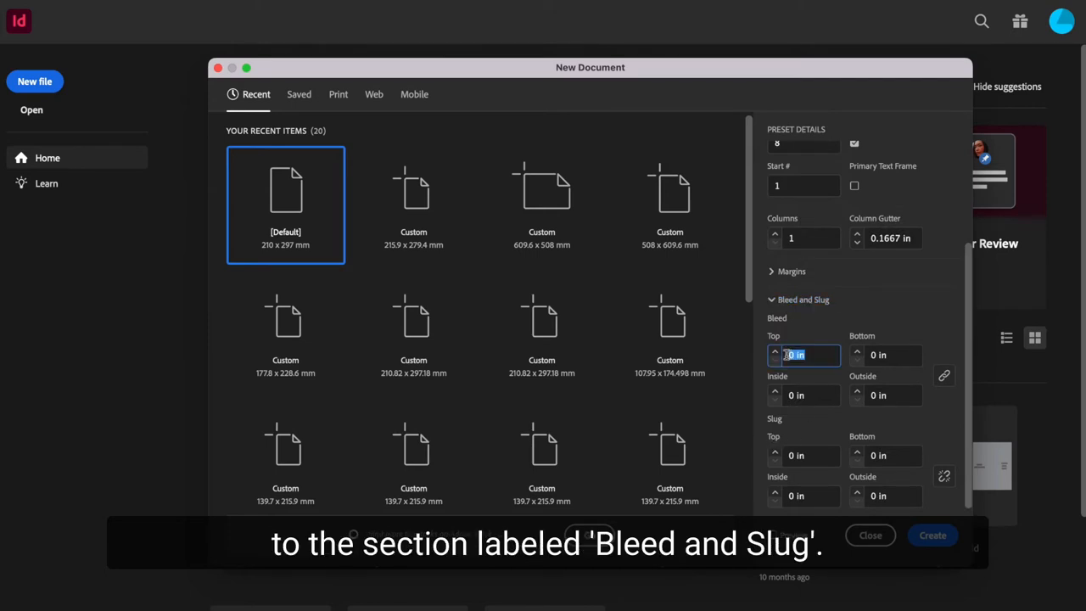
{"action": "type", "text": "0.125"}
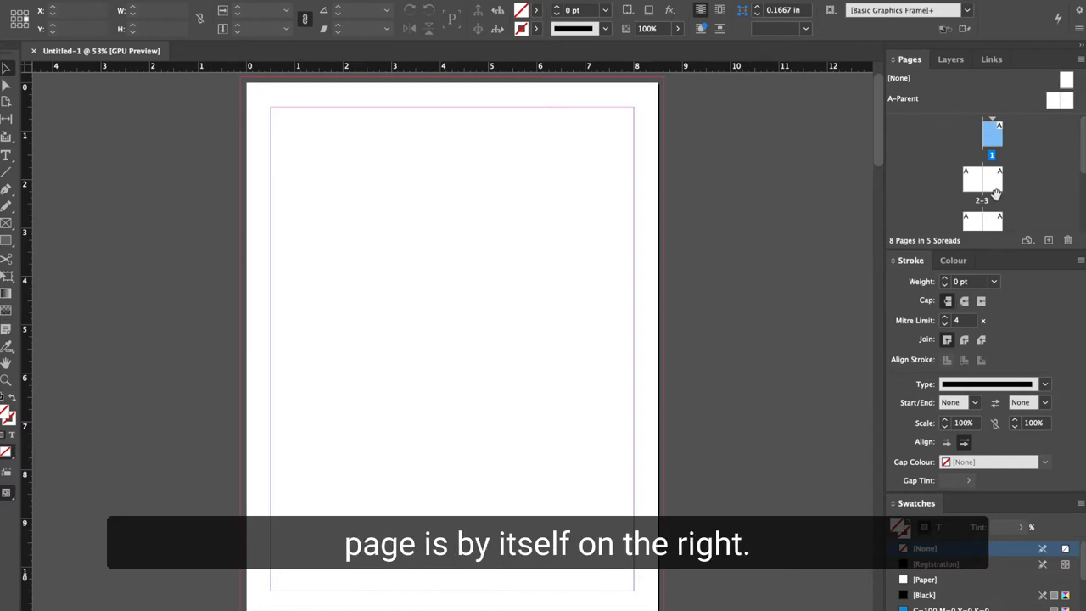
{"action": "scroll", "scroll_direction": "down", "scroll_amount": 3}
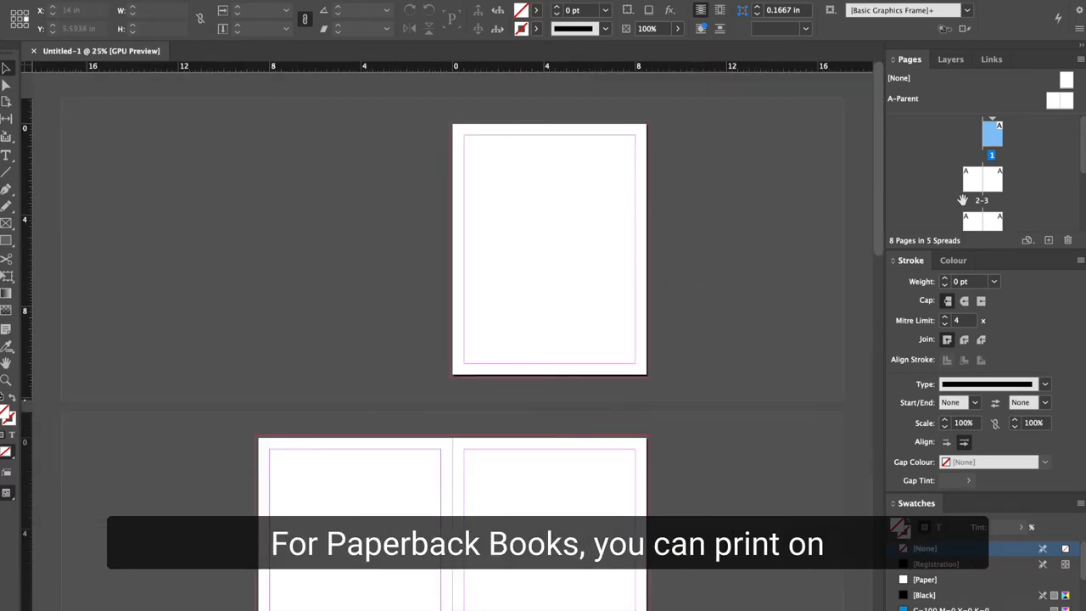
{"action": "mouse_move", "coordinate": [685, 238]}
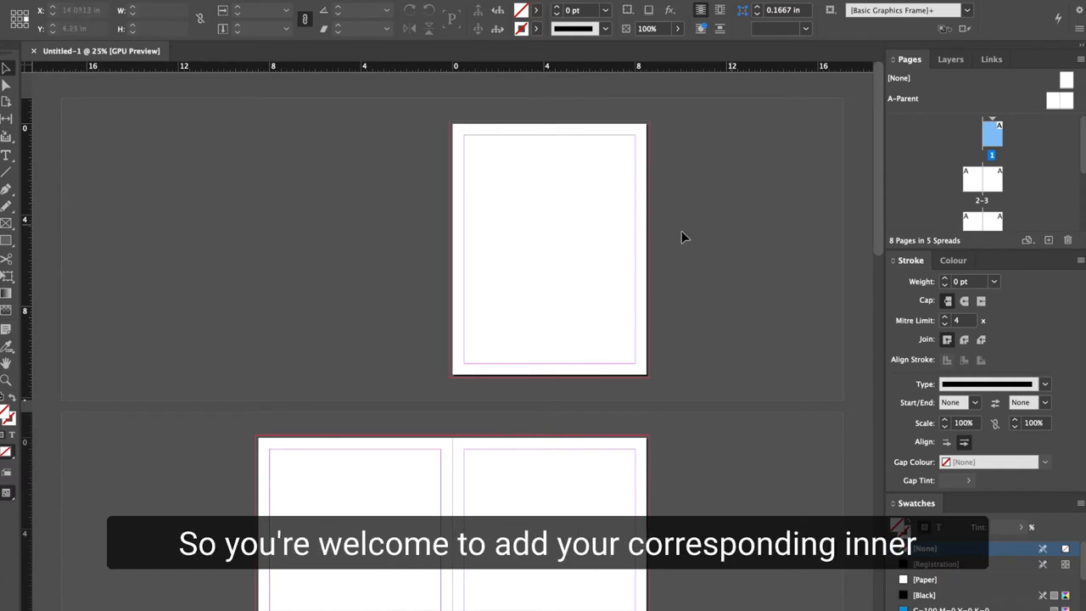
{"action": "mouse_move", "coordinate": [874, 293]}
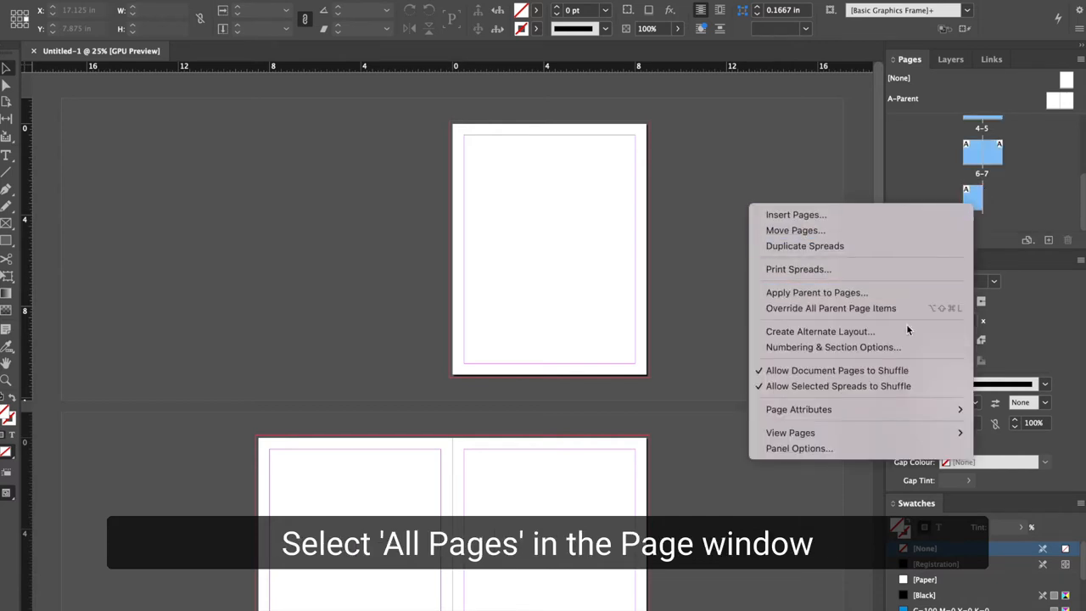
{"action": "mouse_move", "coordinate": [849, 370]}
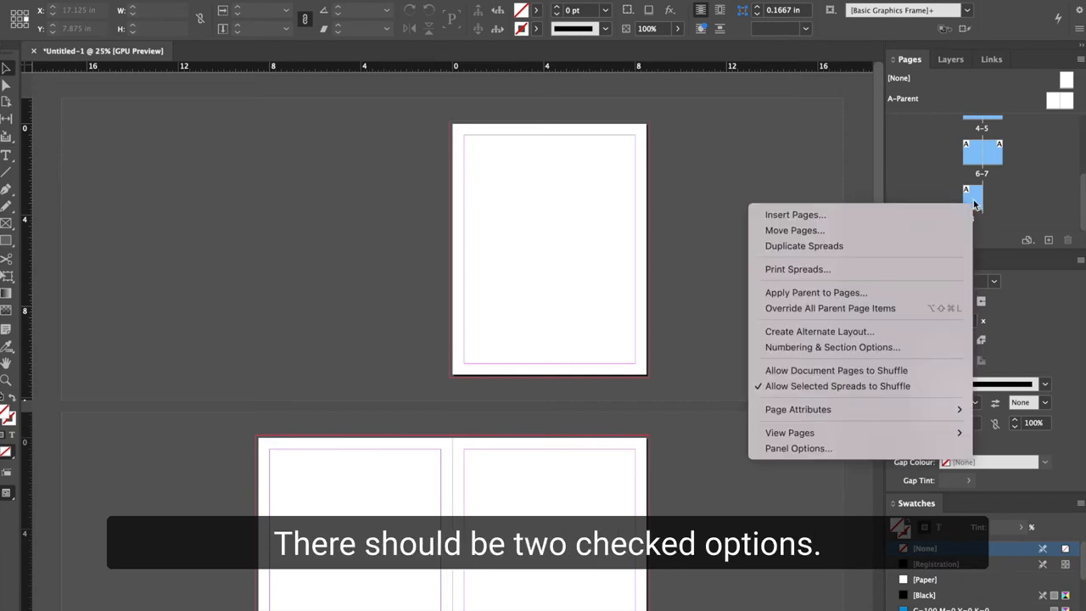
{"action": "mouse_move", "coordinate": [838, 385]}
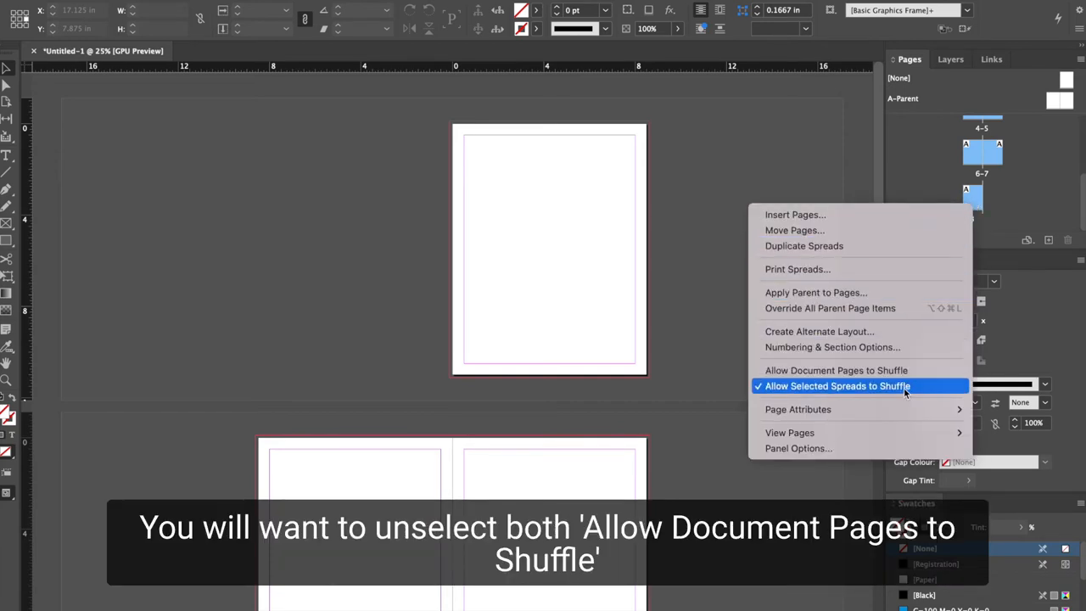
Turn off spread and document page shuffling in the Pages panel menu
{"action": "left_click", "coordinate": [837, 386]}
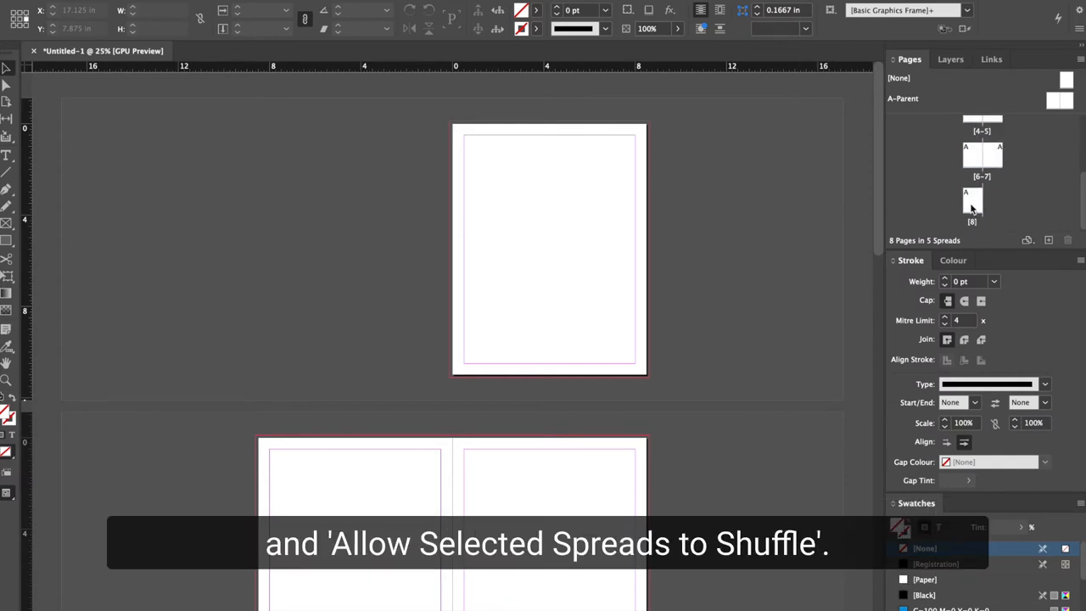
{"action": "left_click", "coordinate": [973, 201]}
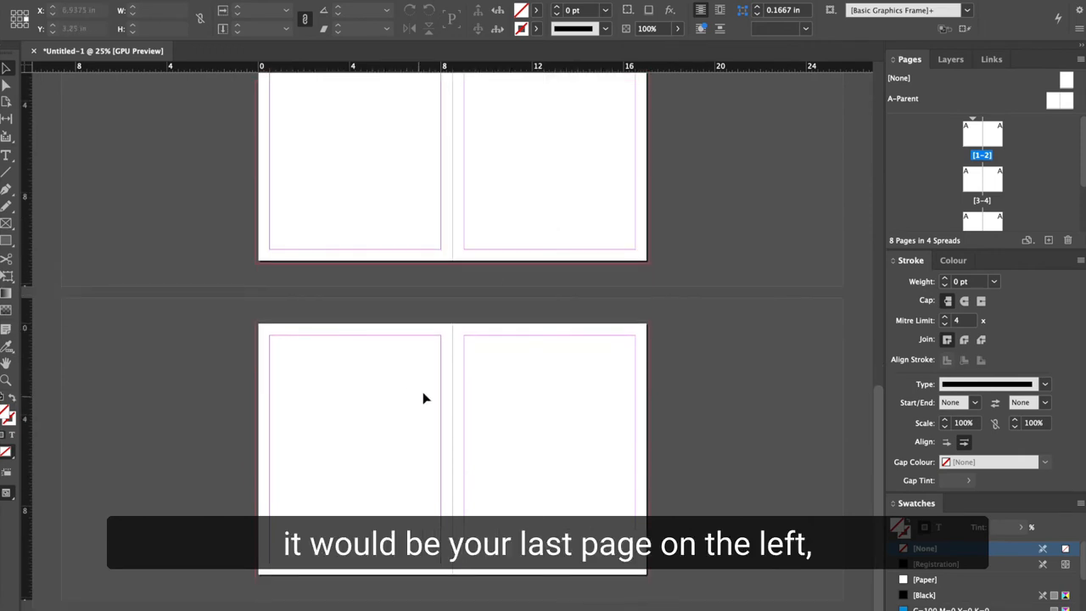
{"action": "mouse_move", "coordinate": [687, 437]}
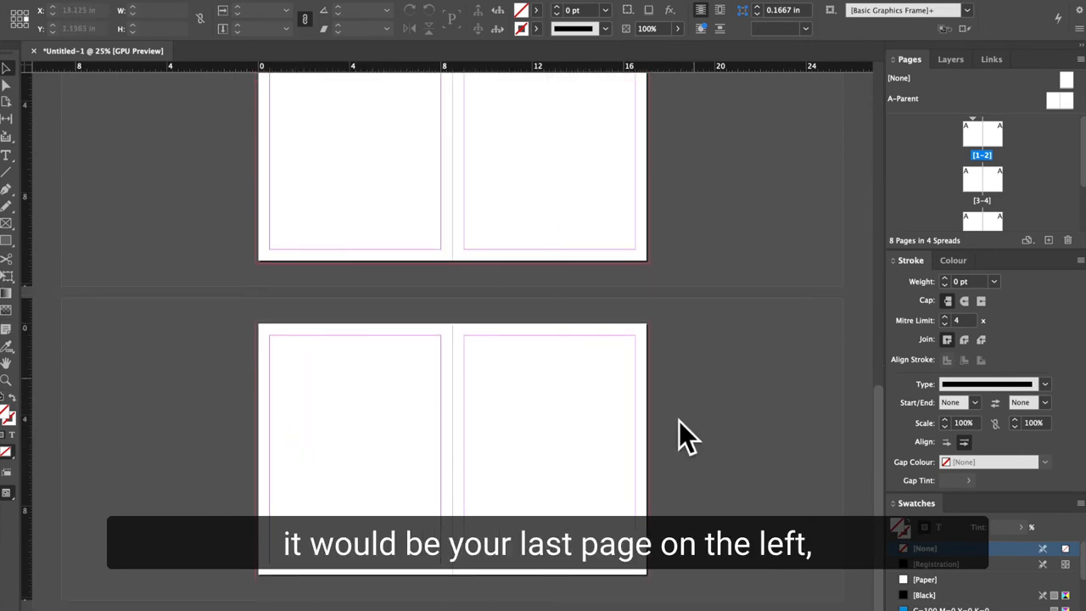
{"action": "mouse_move", "coordinate": [486, 326]}
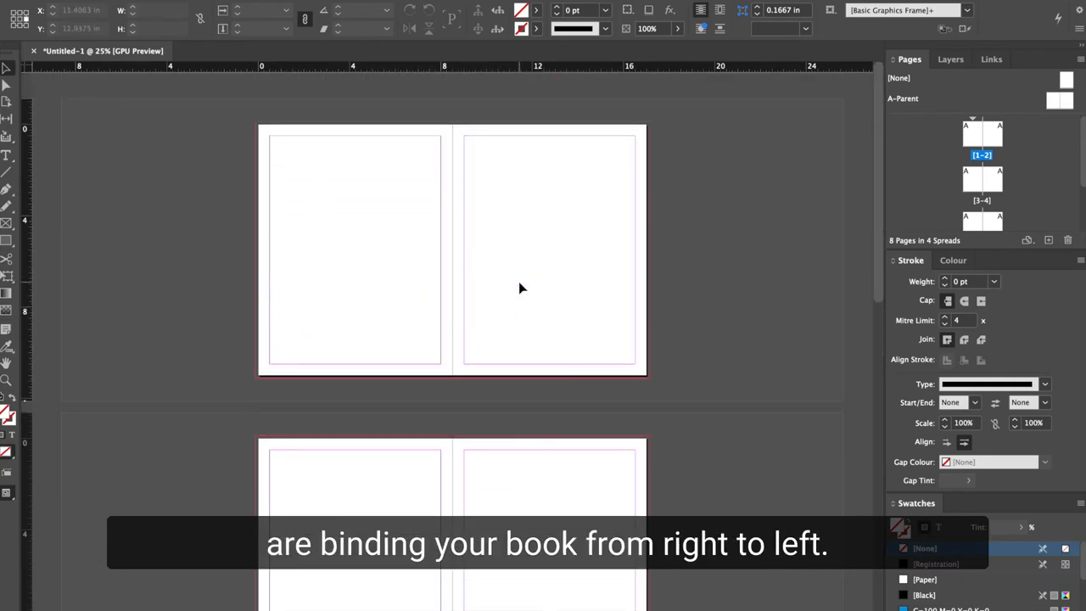
{"action": "mouse_move", "coordinate": [732, 236]}
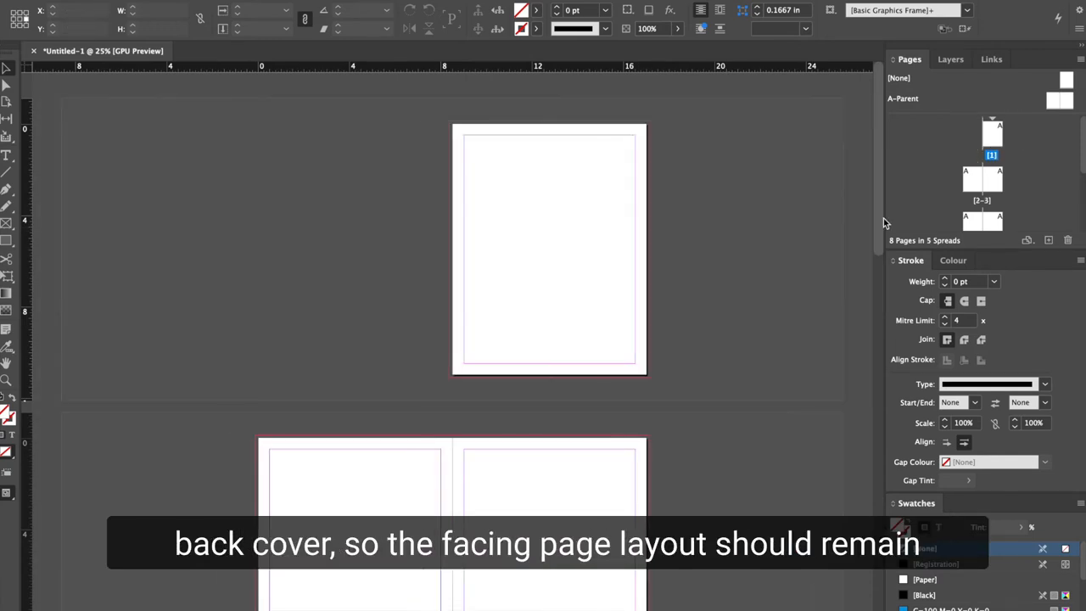
{"action": "mouse_move", "coordinate": [707, 244]}
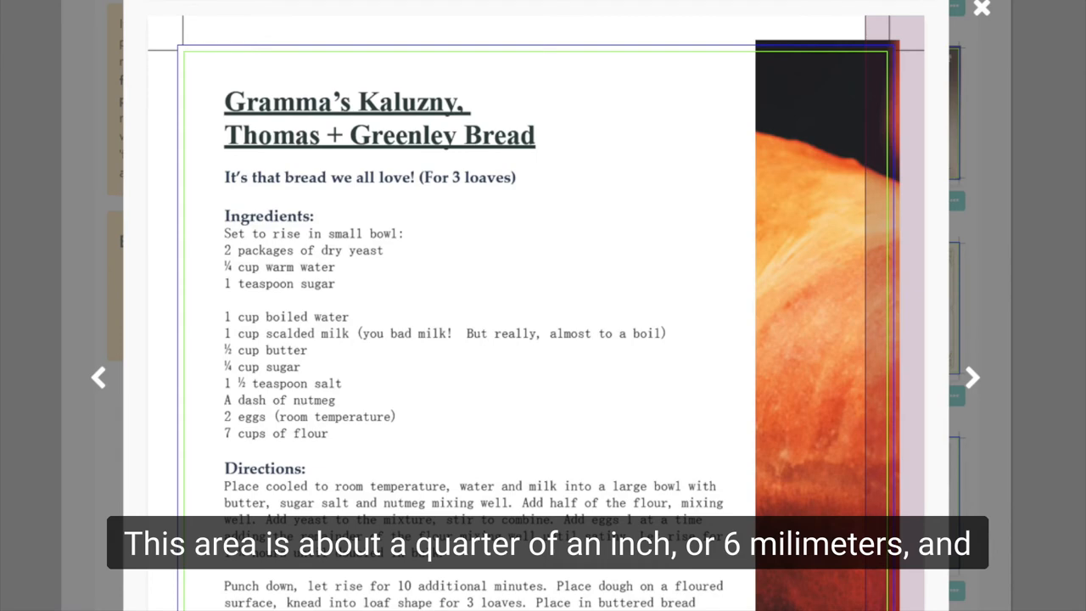
Advance the Mixam proof to the handwritten bread recipe card page
{"action": "left_click", "coordinate": [972, 373]}
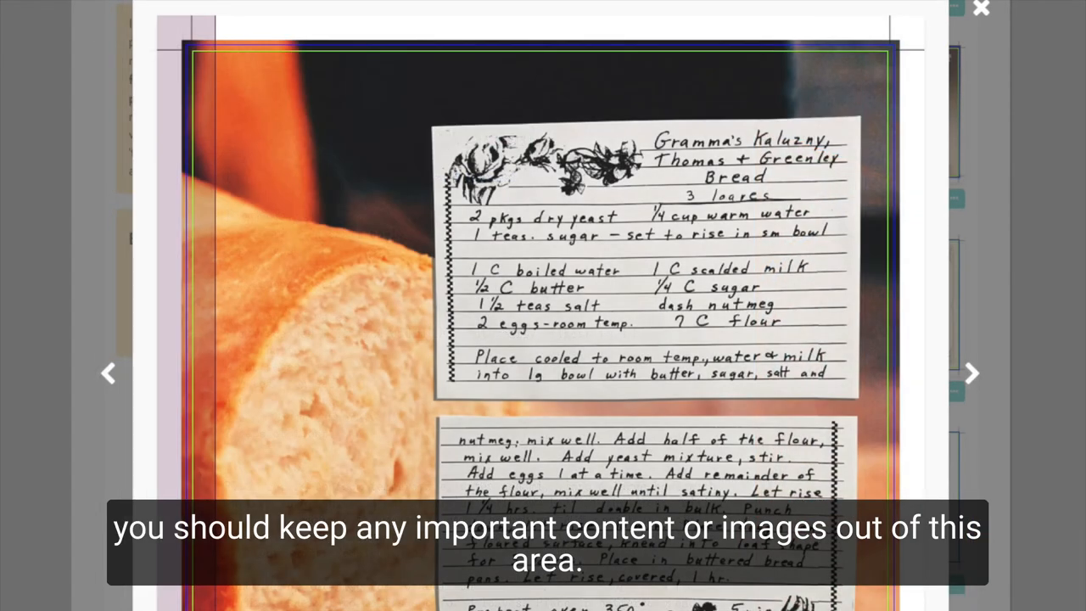